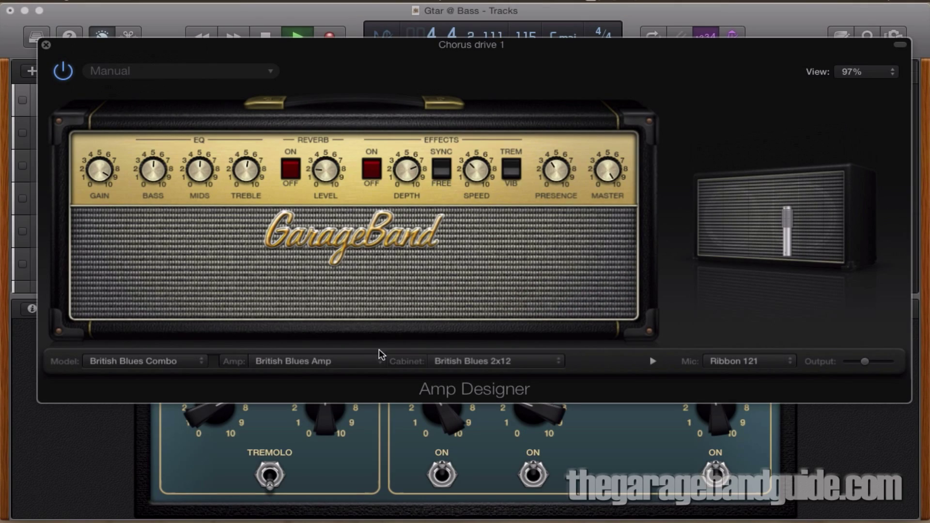
Step: Leave the Chorus drive 1 amp for the pedal effects, then raise the Retro Rock Kit hi-hat slider
{"action": "left_click", "coordinate": [309, 361]}
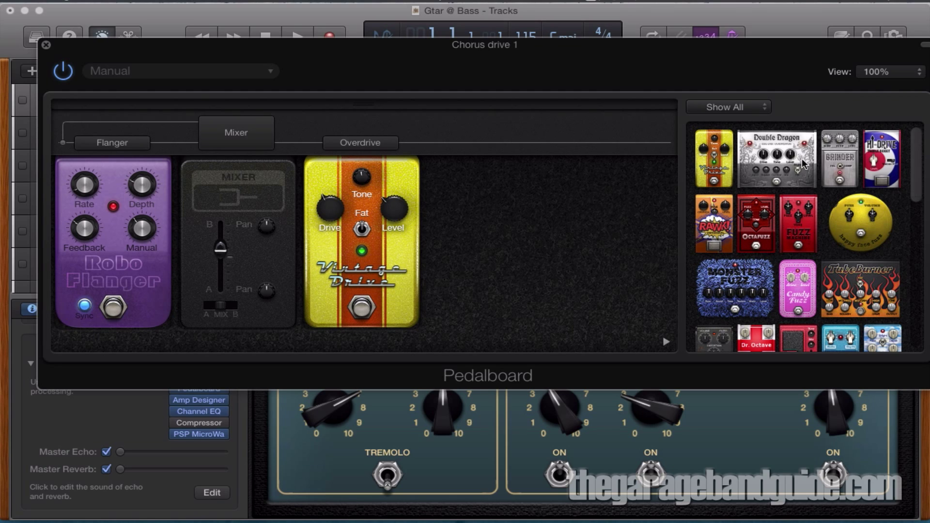
{"action": "scroll", "scroll_direction": "down", "scroll_amount": 3}
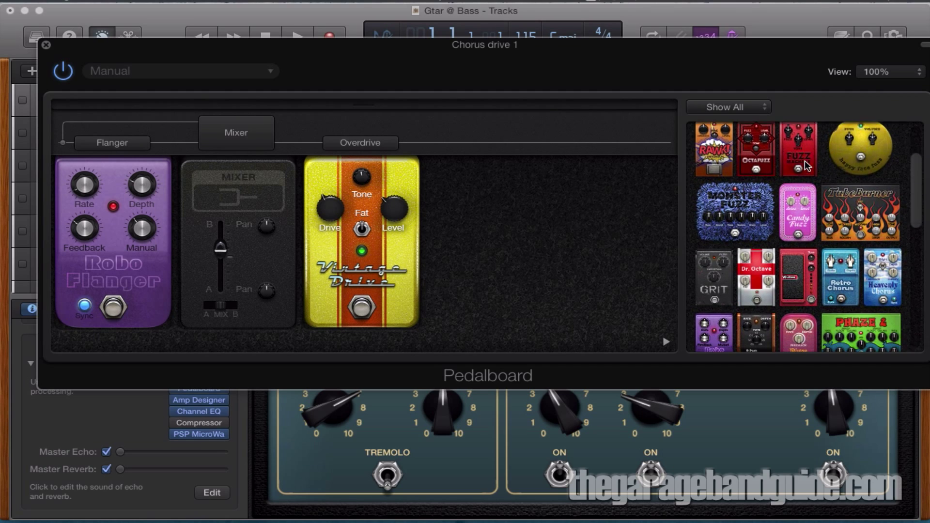
{"action": "scroll", "scroll_direction": "down", "scroll_amount": 3}
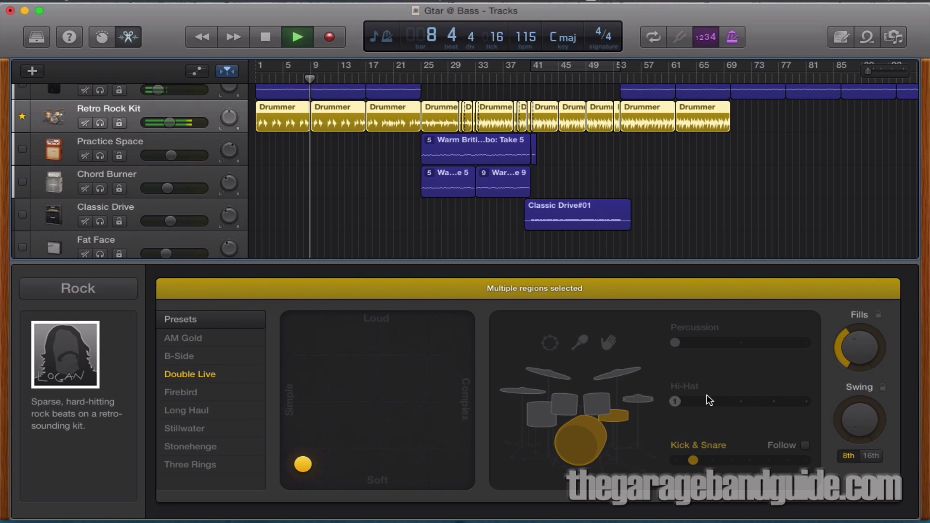
{"action": "left_click_drag", "start_coordinate": [674, 401], "coordinate": [740, 401]}
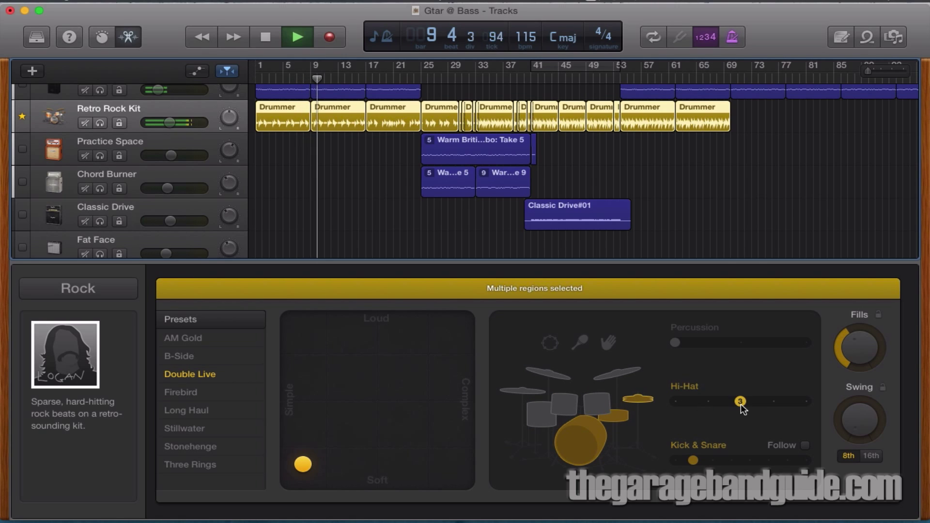
{"action": "left_click_drag", "start_coordinate": [739, 401], "coordinate": [772, 401]}
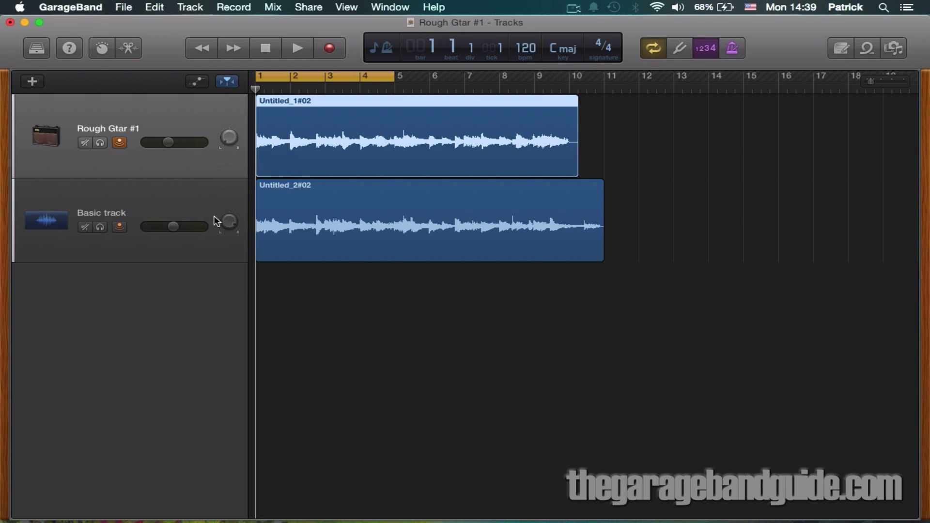
{"action": "mouse_move", "coordinate": [145, 140]}
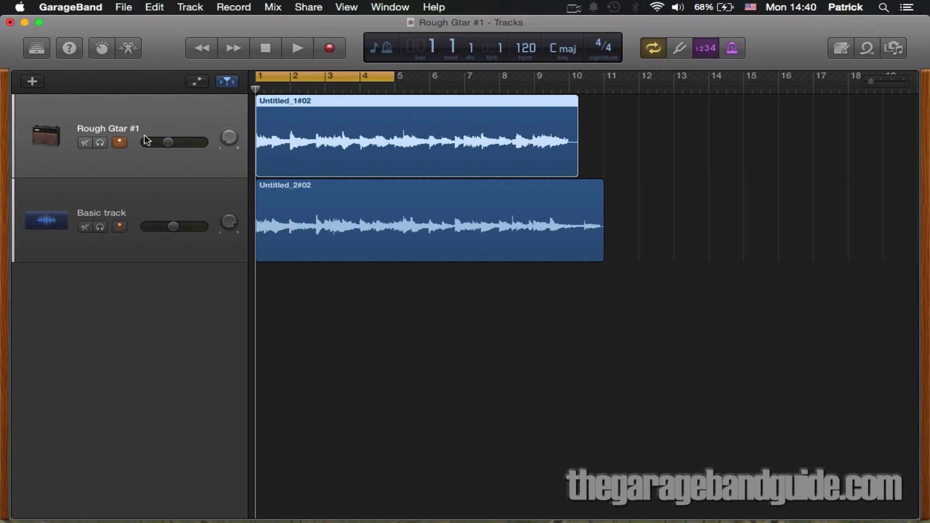
Step: Show Rough Gtar #1's Smart Controls, check its EQ tab, then solo and play it
{"action": "left_click", "coordinate": [104, 47]}
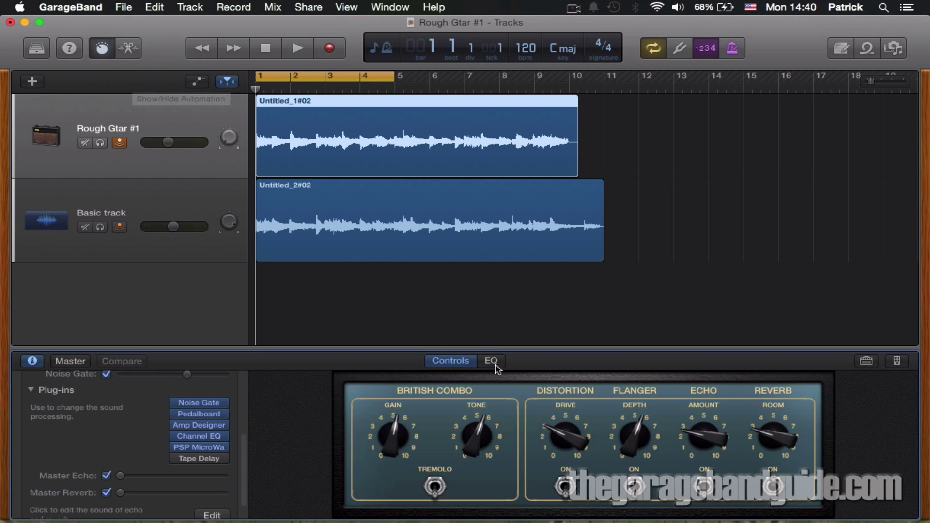
{"action": "left_click", "coordinate": [491, 361]}
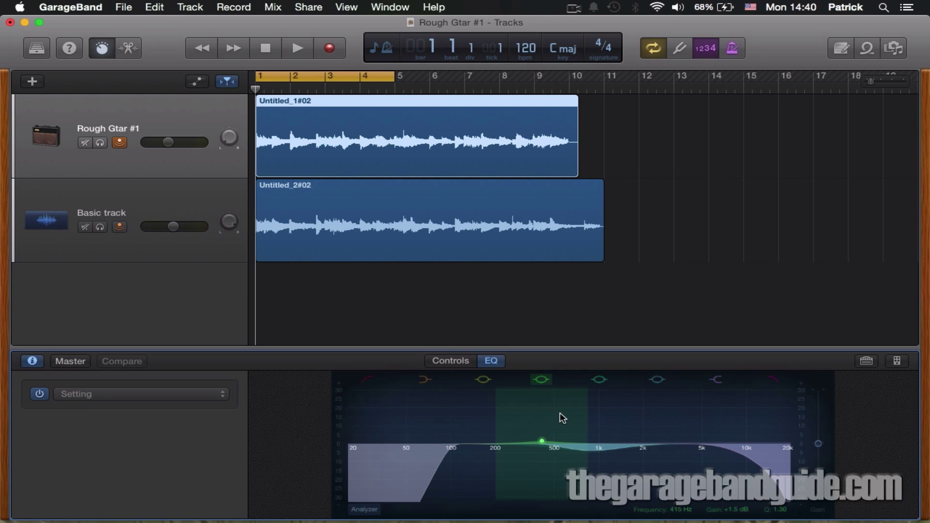
{"action": "left_click", "coordinate": [450, 361]}
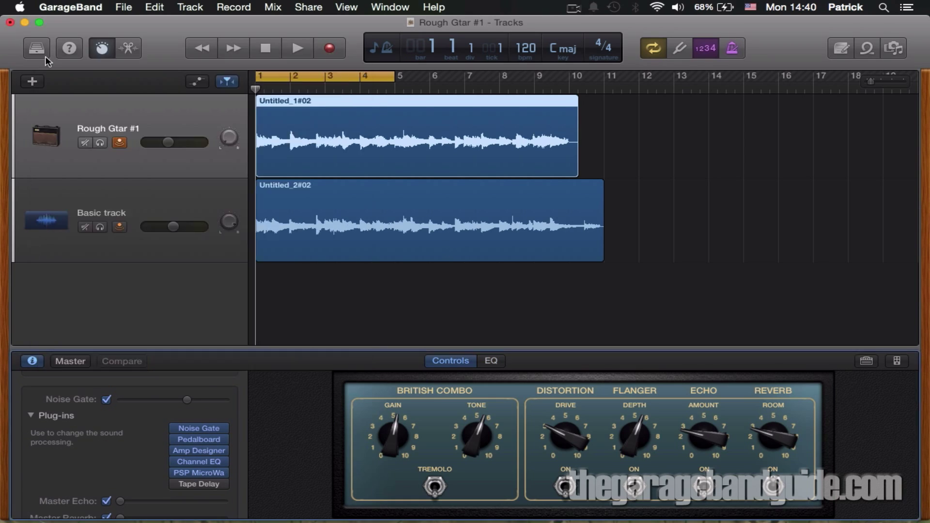
{"action": "left_click", "coordinate": [296, 48]}
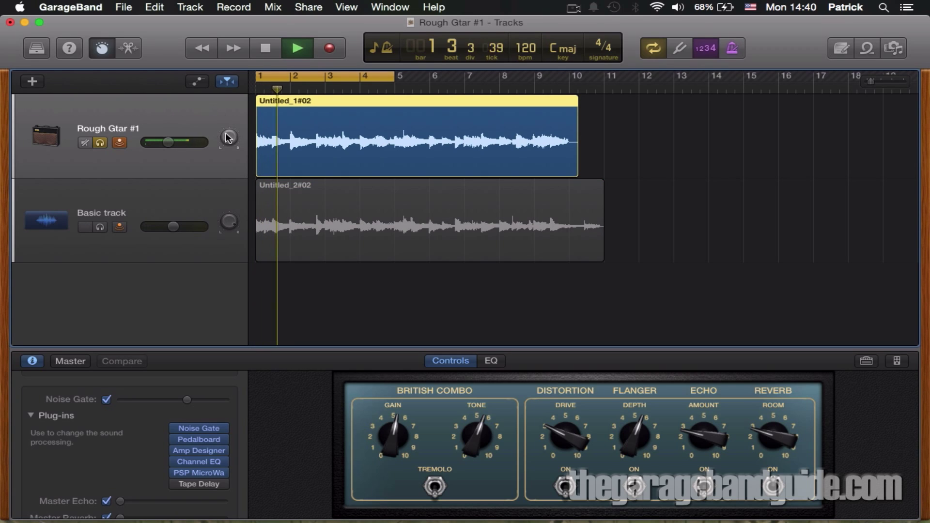
{"action": "left_click_drag", "start_coordinate": [228, 135], "coordinate": [232, 137]}
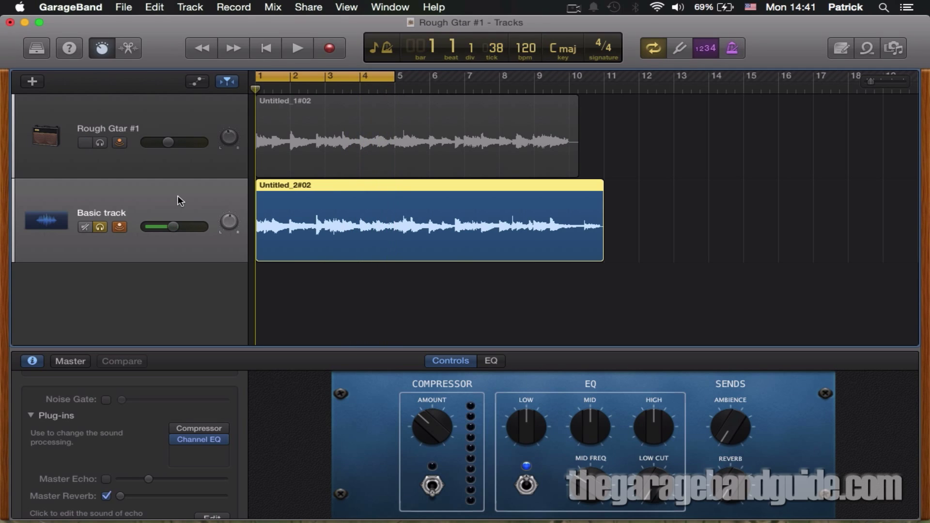
Step: Mute Rough Gtar #1, compare its EQ and Controls tabs, then unmute and clear solo
{"action": "left_click_drag", "start_coordinate": [172, 227], "coordinate": [148, 226]}
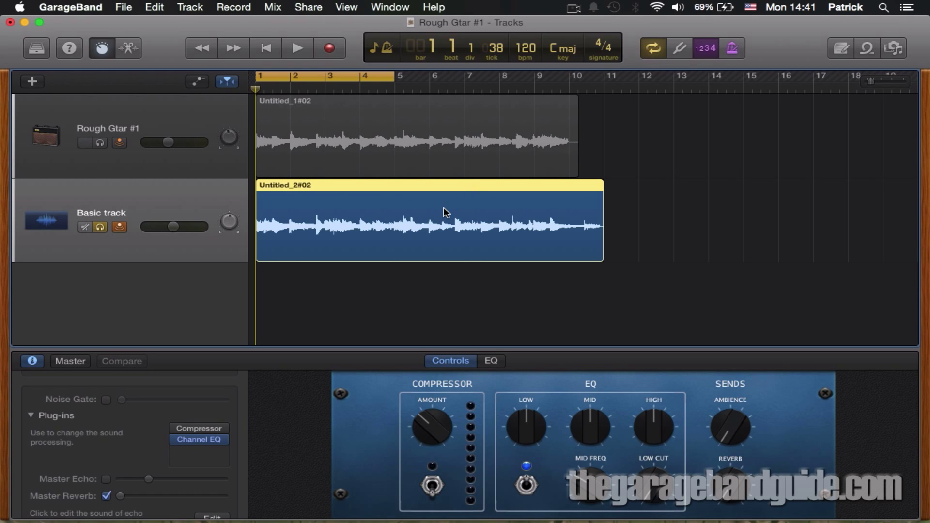
{"action": "mouse_move", "coordinate": [255, 204]}
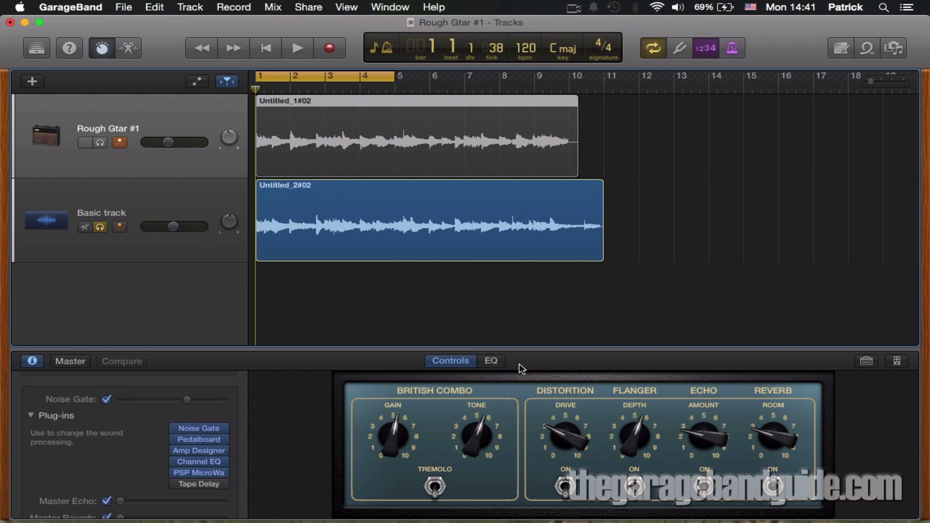
{"action": "left_click", "coordinate": [85, 144]}
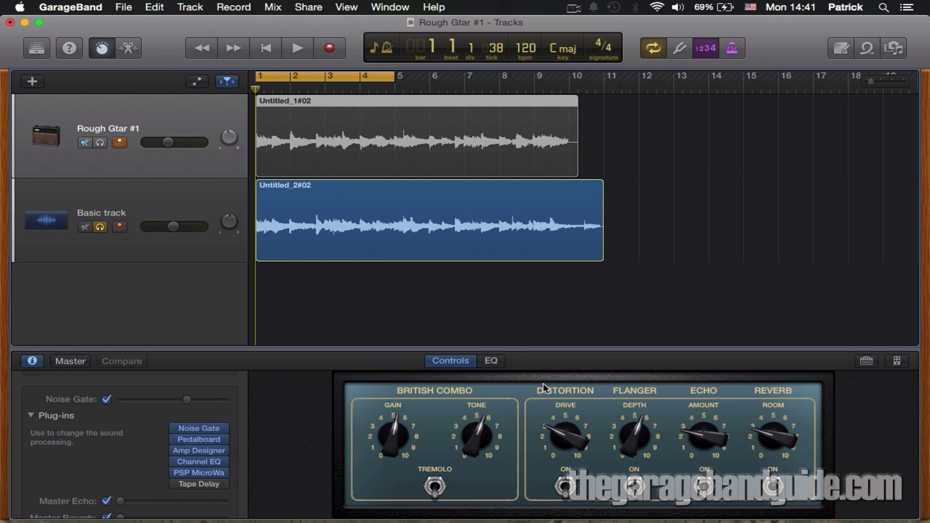
{"action": "left_click", "coordinate": [490, 361]}
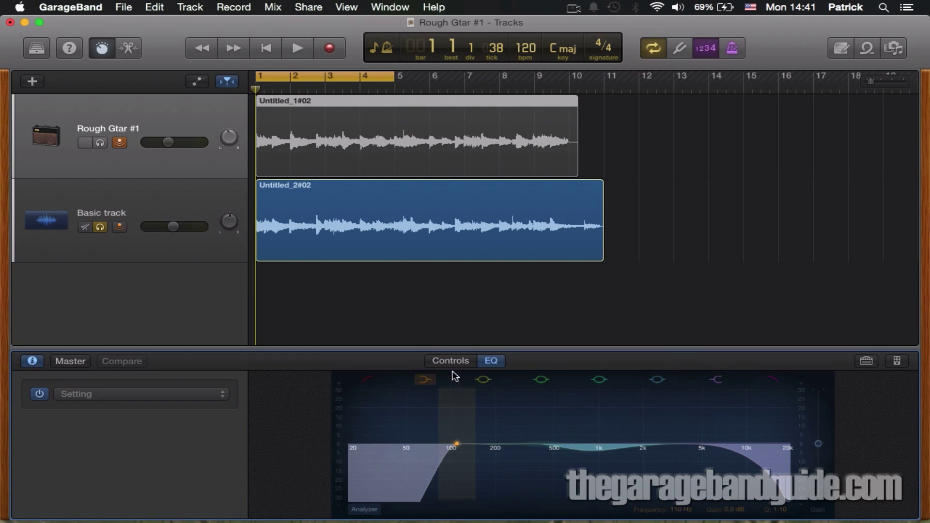
{"action": "left_click", "coordinate": [449, 361]}
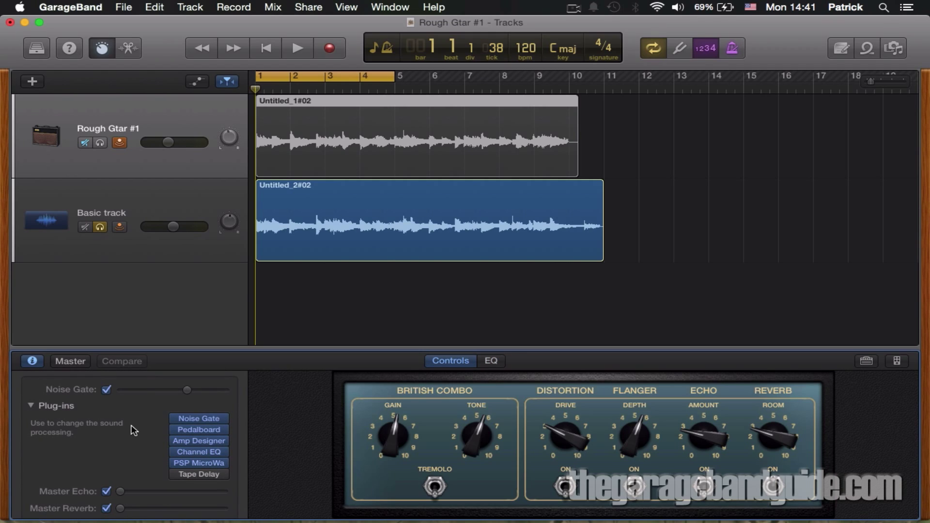
{"action": "left_click", "coordinate": [86, 144]}
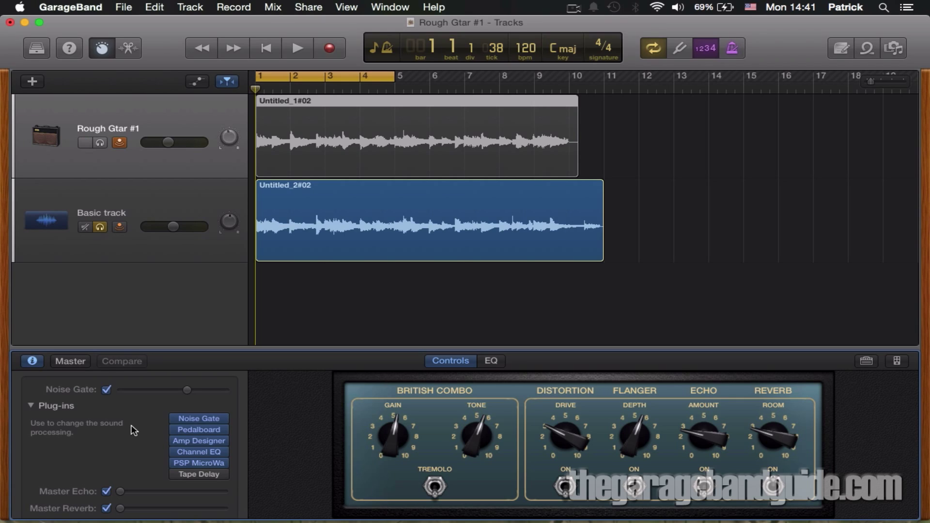
{"action": "left_click", "coordinate": [86, 144]}
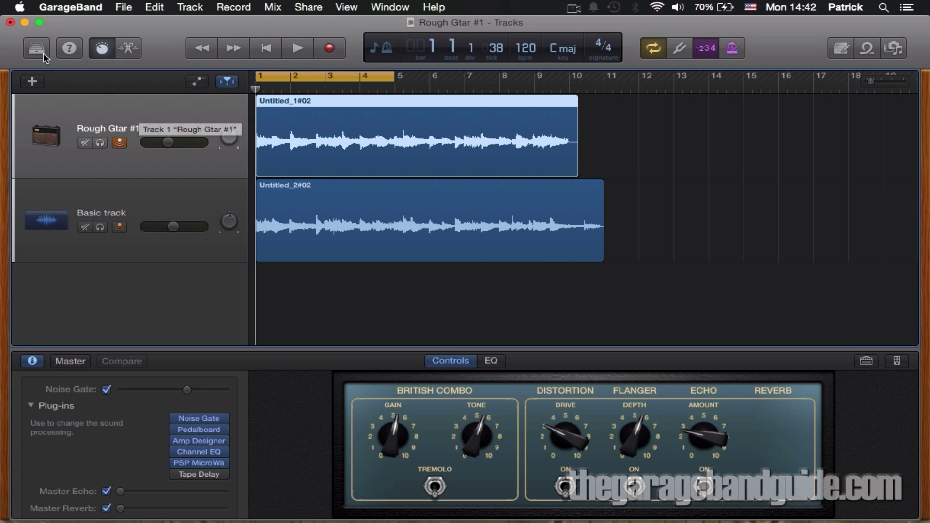
Step: Save the first guitar's sound from the Library as user patch 'Rough Gtar #1'
{"action": "left_click", "coordinate": [34, 48]}
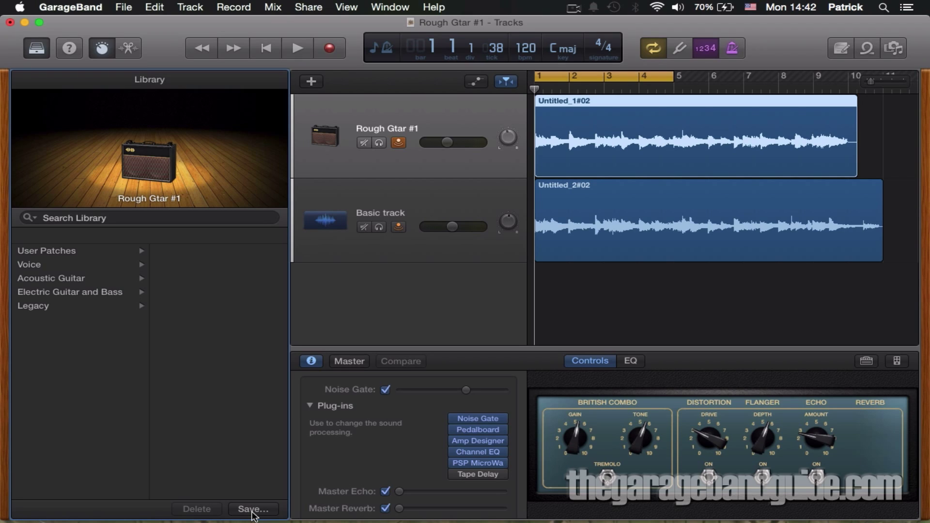
{"action": "left_click", "coordinate": [255, 509]}
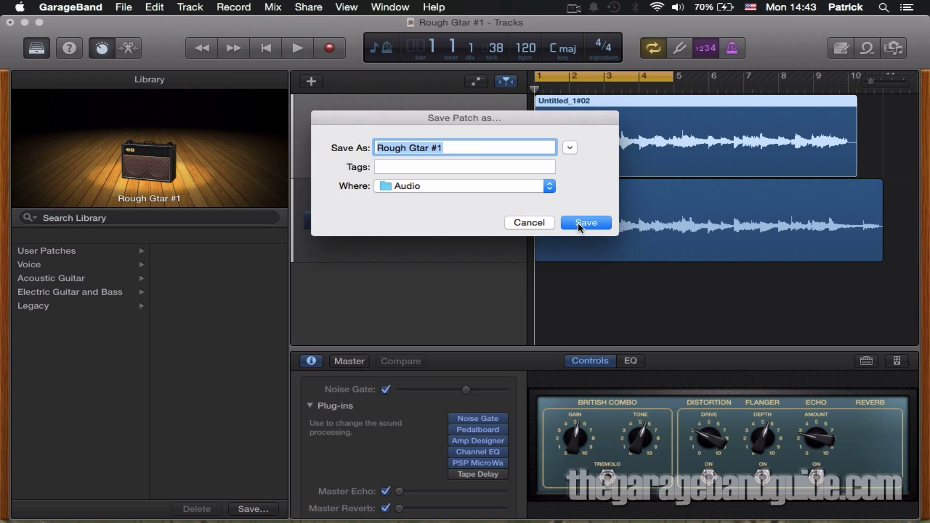
{"action": "left_click", "coordinate": [585, 222]}
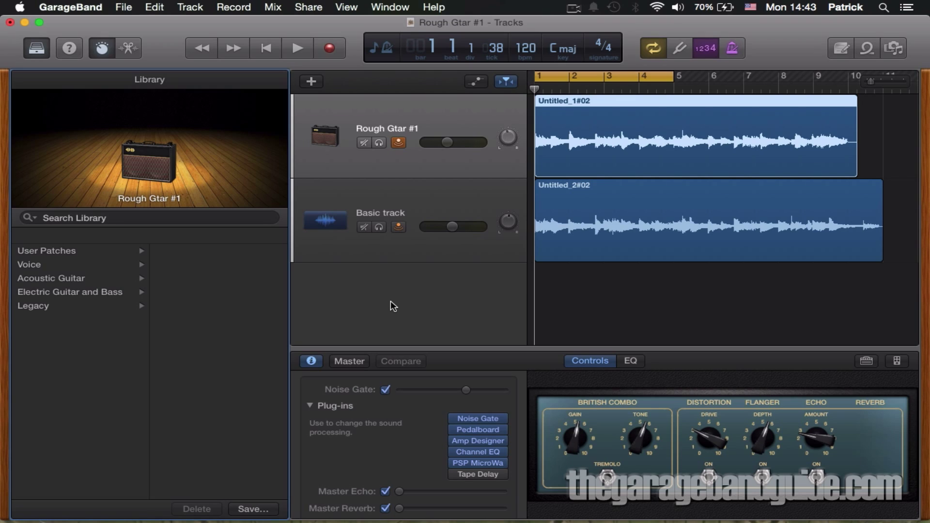
{"action": "mouse_move", "coordinate": [426, 203]}
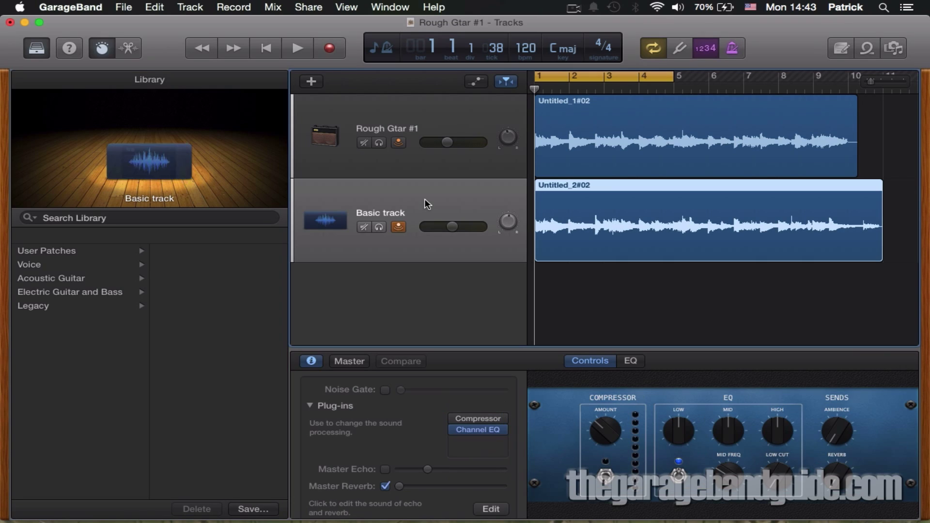
Step: Apply User Patches > Rough Gtar #1 to the second track, play, and lower its volume
{"action": "left_click", "coordinate": [46, 250]}
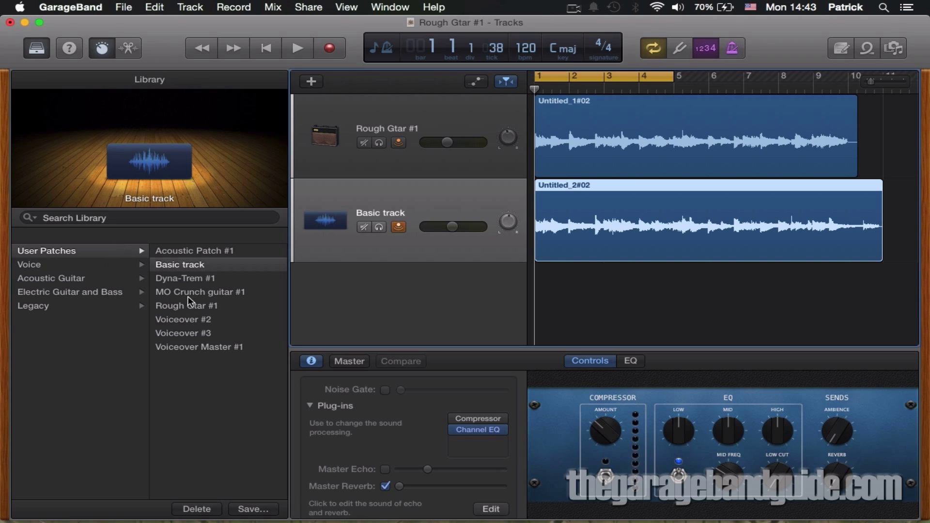
{"action": "mouse_move", "coordinate": [195, 310]}
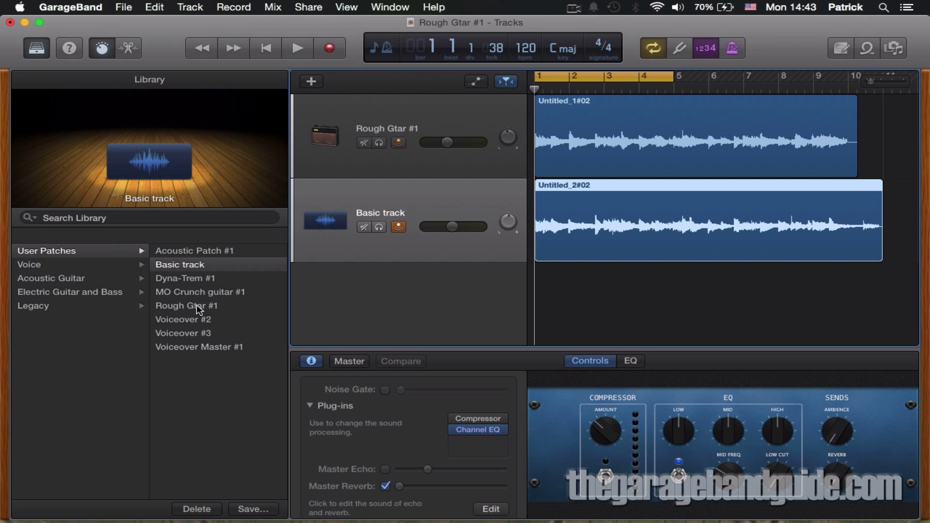
{"action": "mouse_move", "coordinate": [181, 284]}
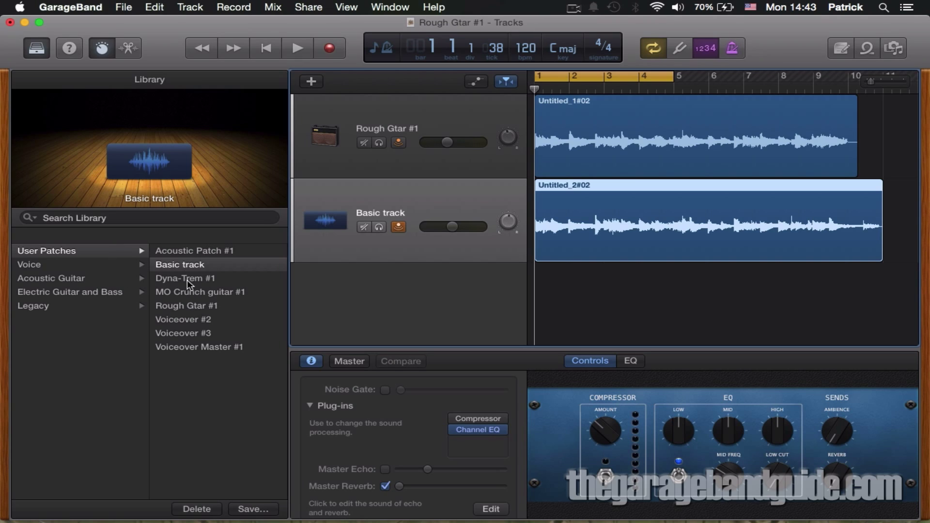
{"action": "left_click", "coordinate": [185, 305]}
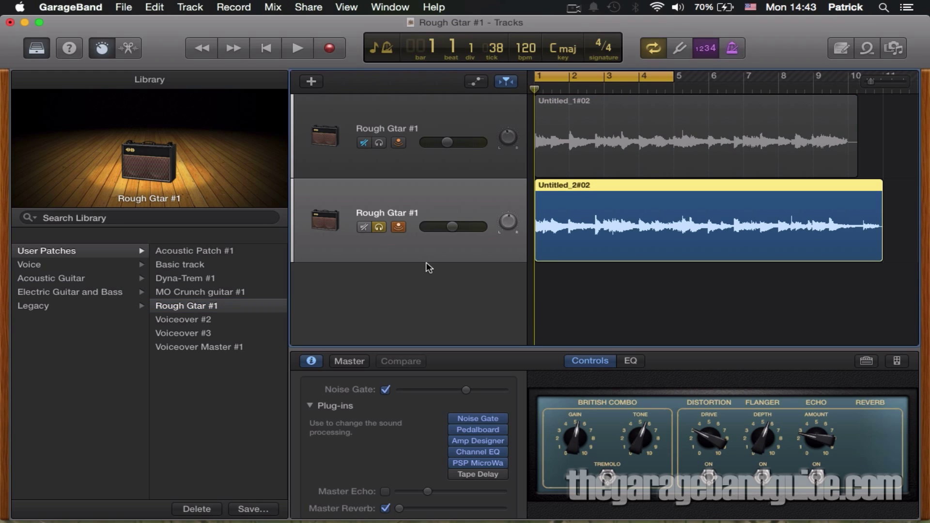
{"action": "left_click", "coordinate": [296, 48]}
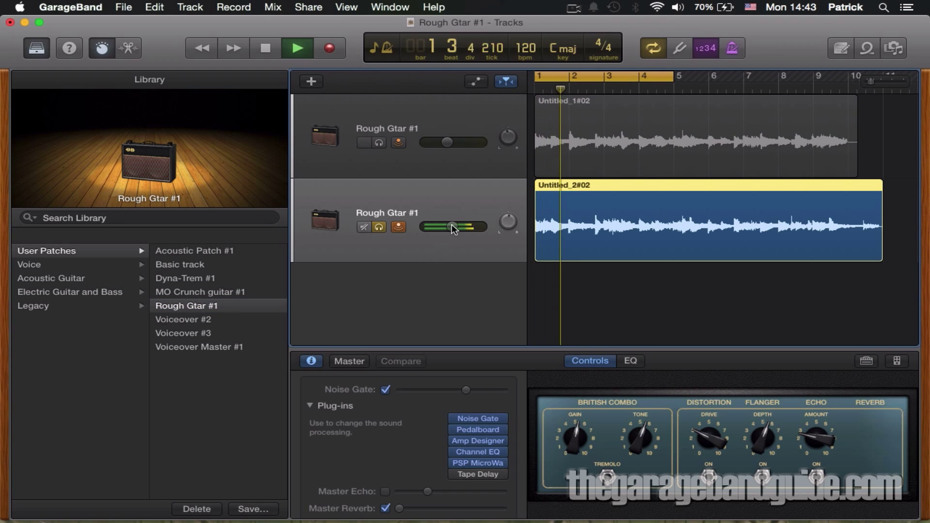
{"action": "left_click_drag", "start_coordinate": [475, 227], "coordinate": [451, 226]}
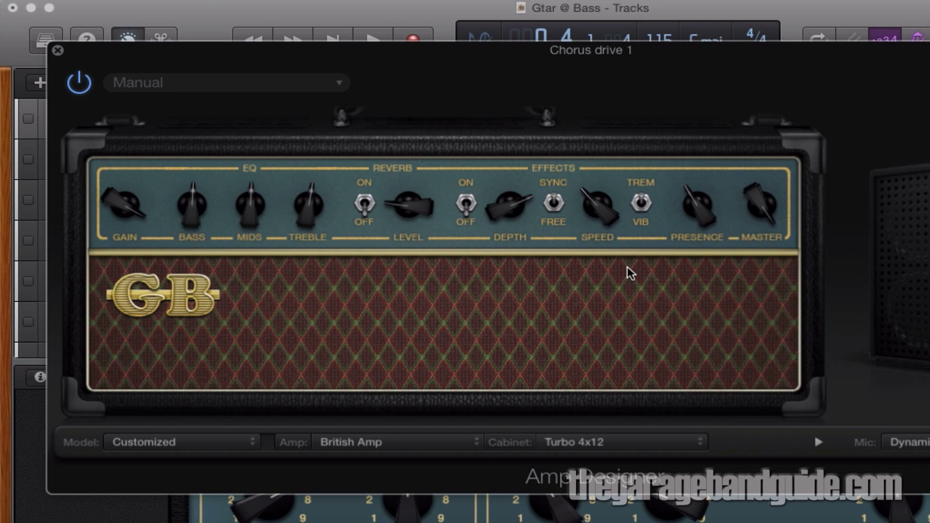
Step: Switch to the Gtar @ Bass project window showing the Chorus drive 1 amp
{"action": "left_click", "coordinate": [372, 37]}
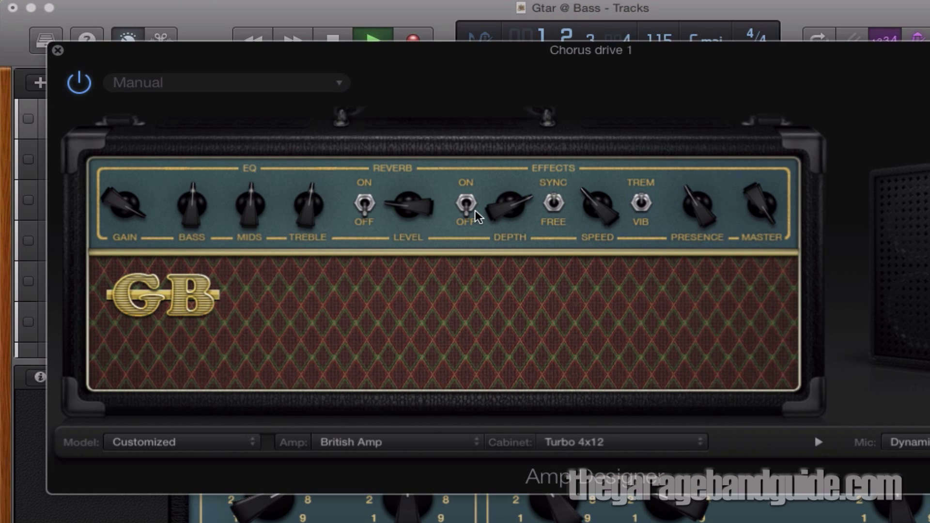